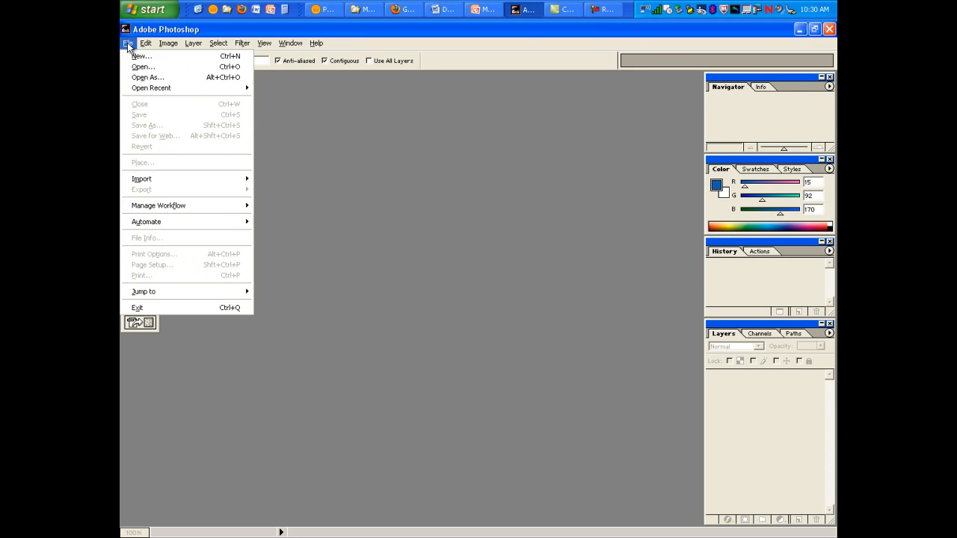
# Step: Open 'Glass rose JPG 72 dpi.jpg' from the Desktop
pyautogui.click(142, 66)
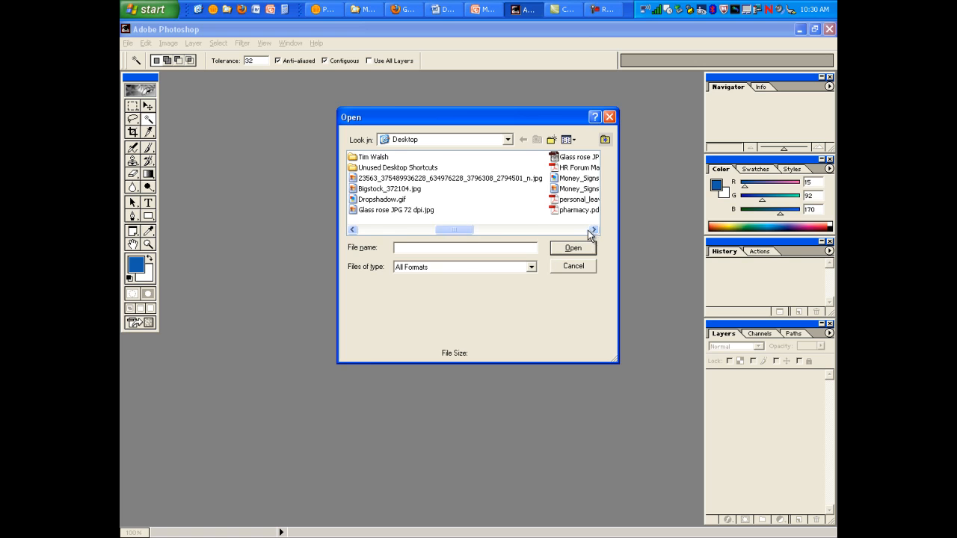
pyautogui.click(572, 248)
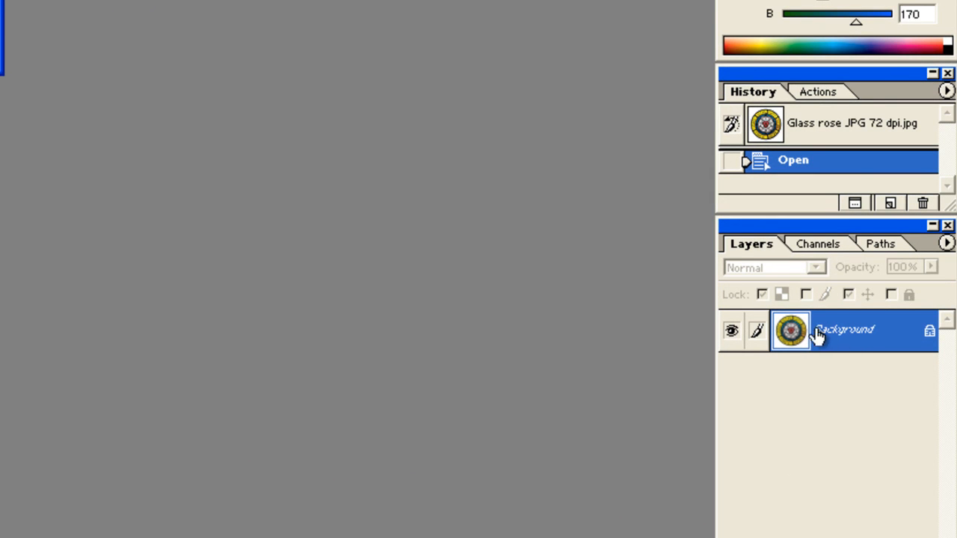
# Step: Convert the Background layer into an editable layer named Layer 0
pyautogui.doubleClick(843, 331)
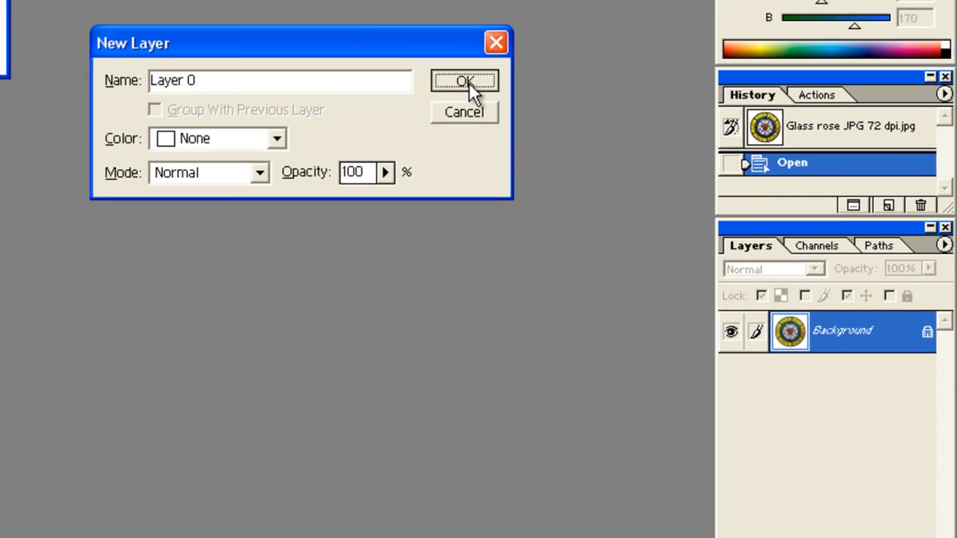
pyautogui.click(463, 82)
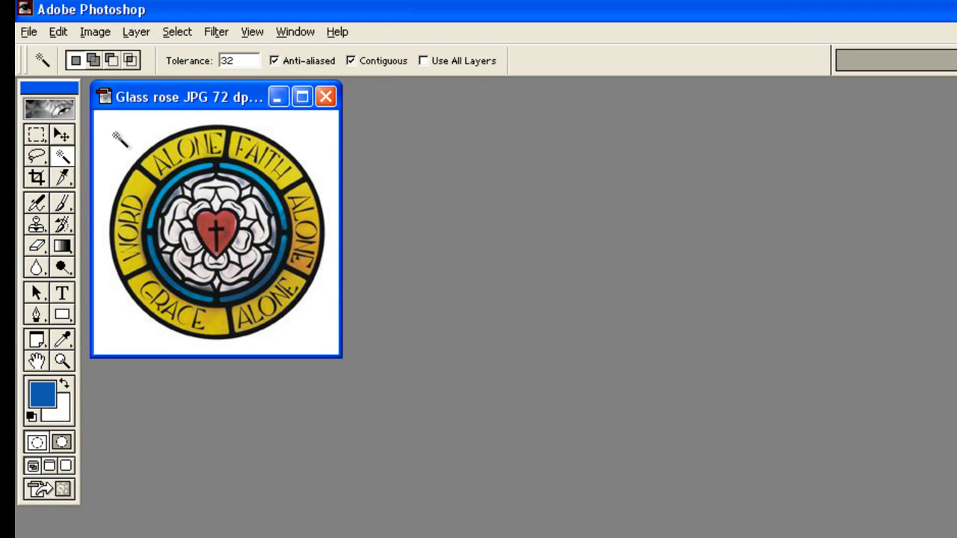
# Step: Magic-wand select the white background around the rose emblem and cut it away
pyautogui.click(119, 138)
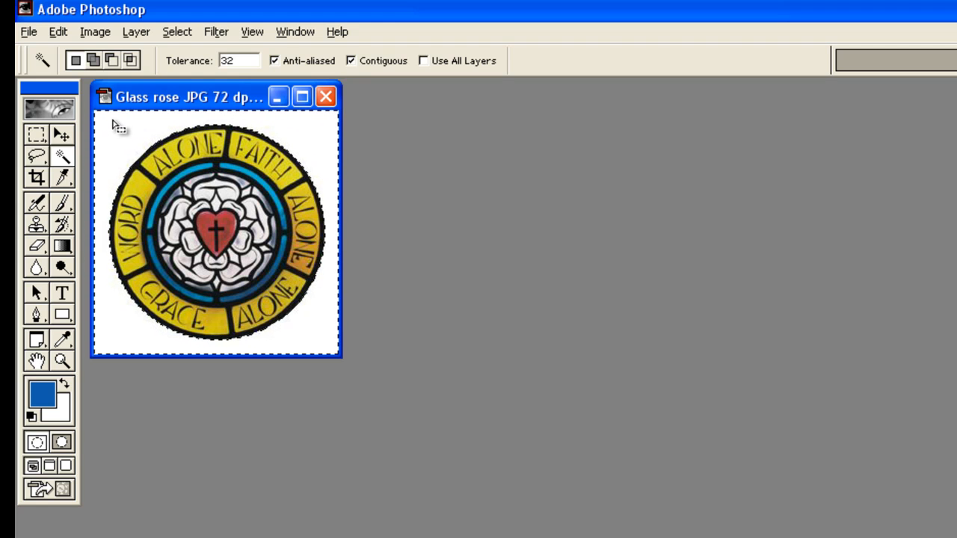
pyautogui.click(57, 31)
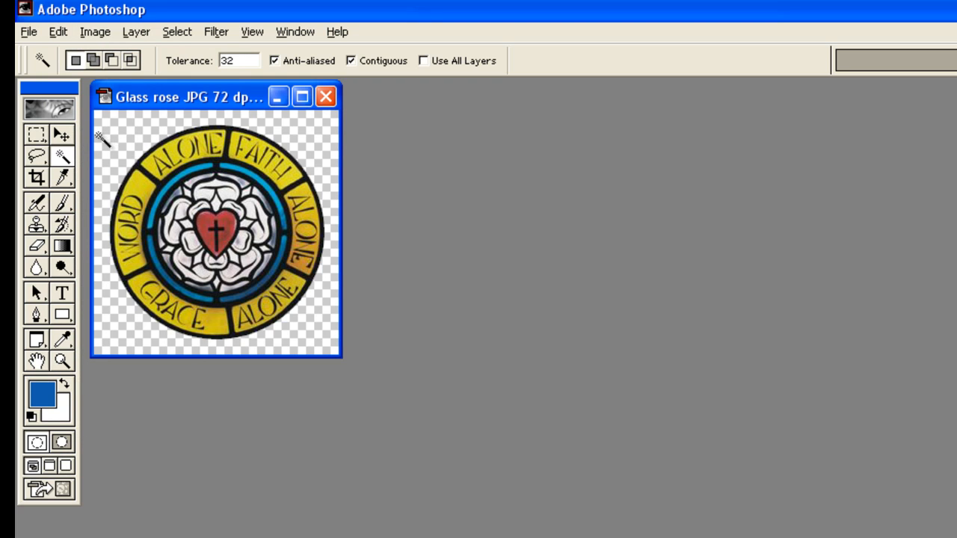
pyautogui.moveTo(112, 138)
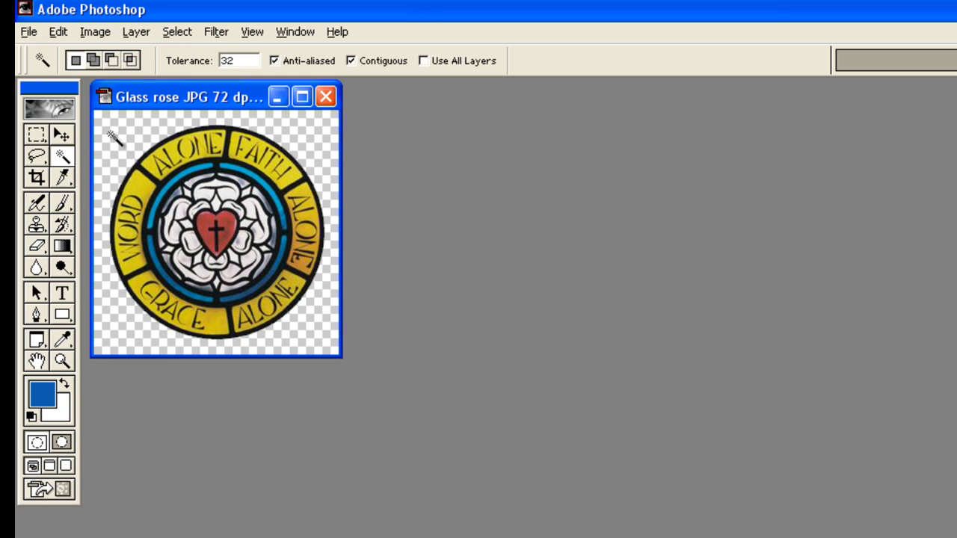
pyautogui.moveTo(198, 99)
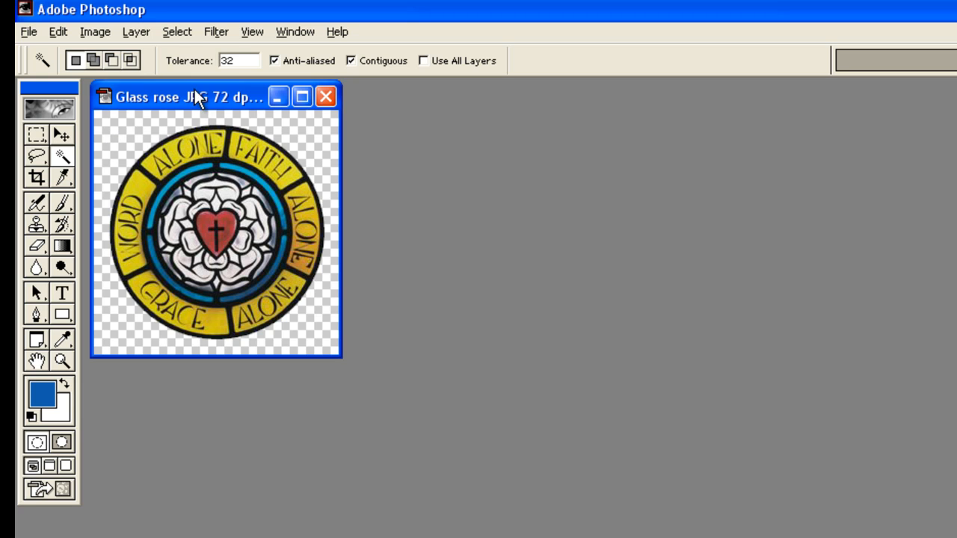
pyautogui.moveTo(198, 97)
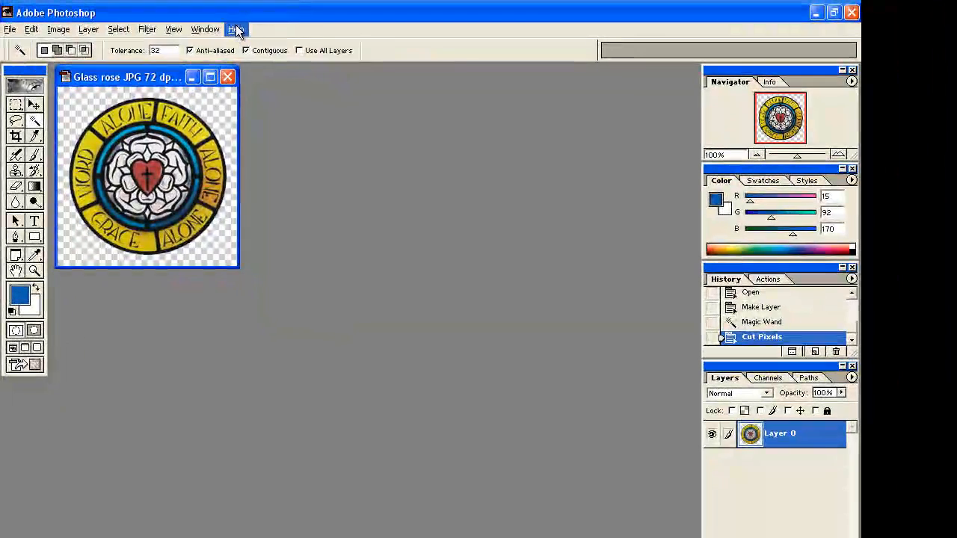
# Step: Run Export Transparent Image with a transparent background, Online use and GIF format
pyautogui.click(237, 29)
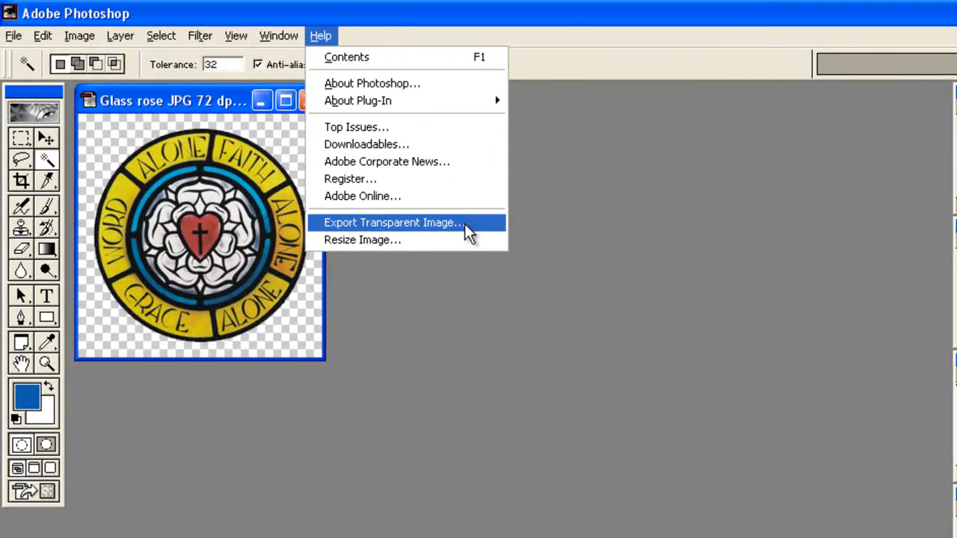
pyautogui.click(392, 222)
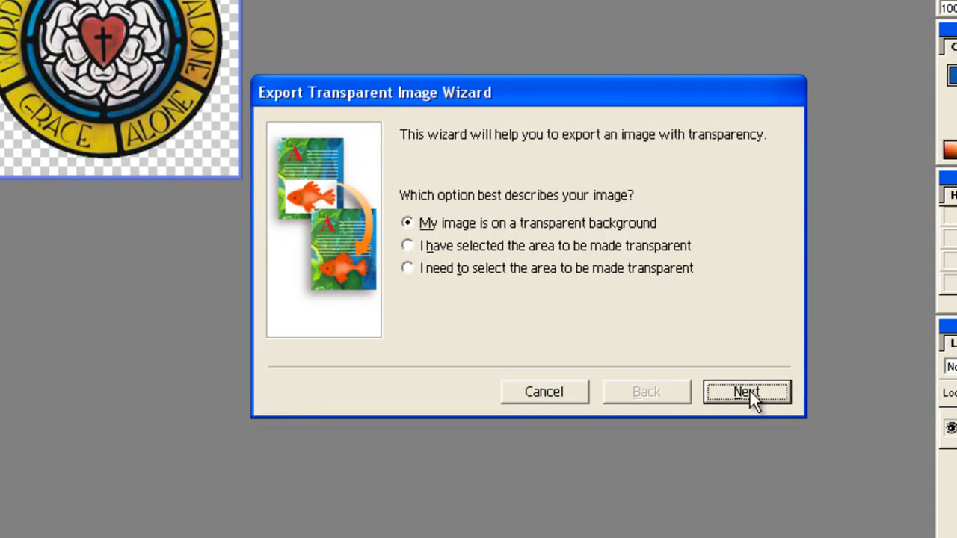
pyautogui.click(746, 392)
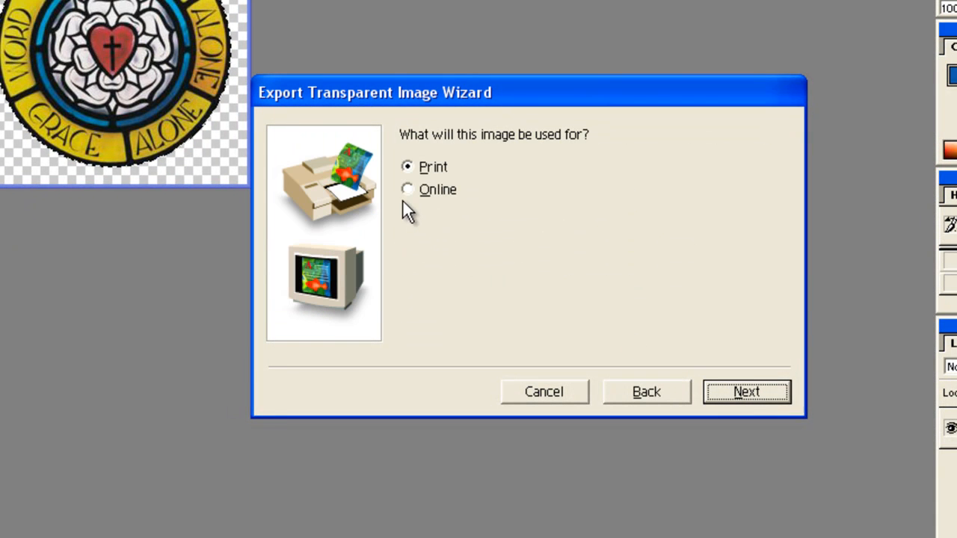
pyautogui.click(407, 189)
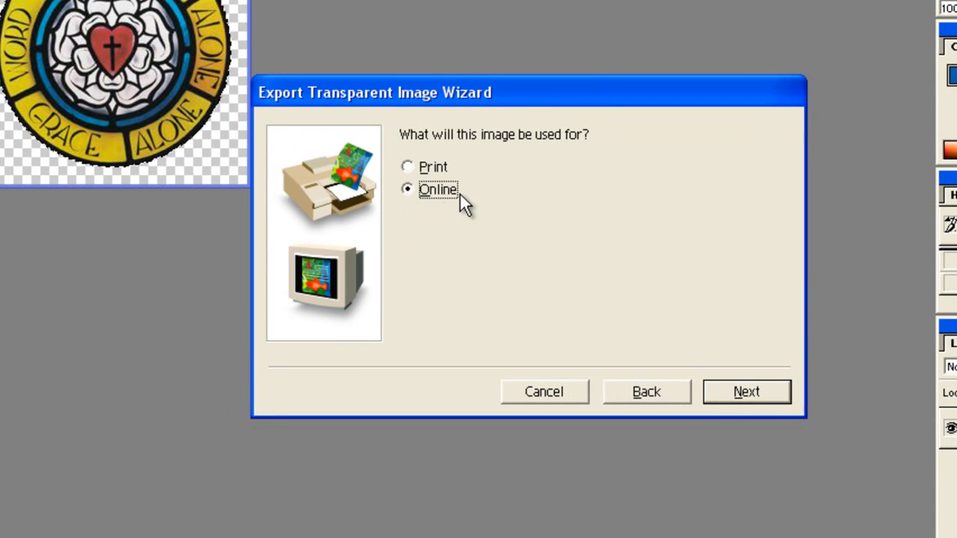
pyautogui.click(745, 392)
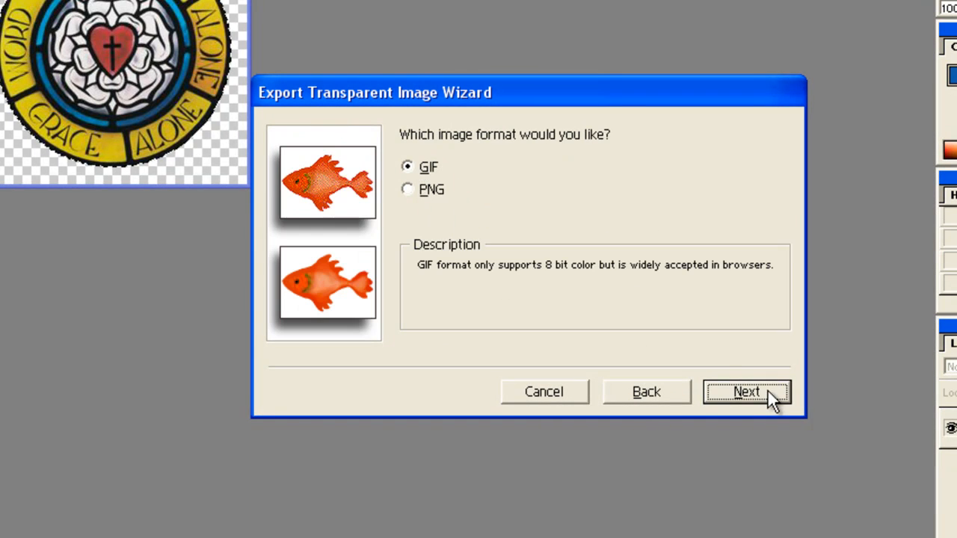
pyautogui.moveTo(477, 171)
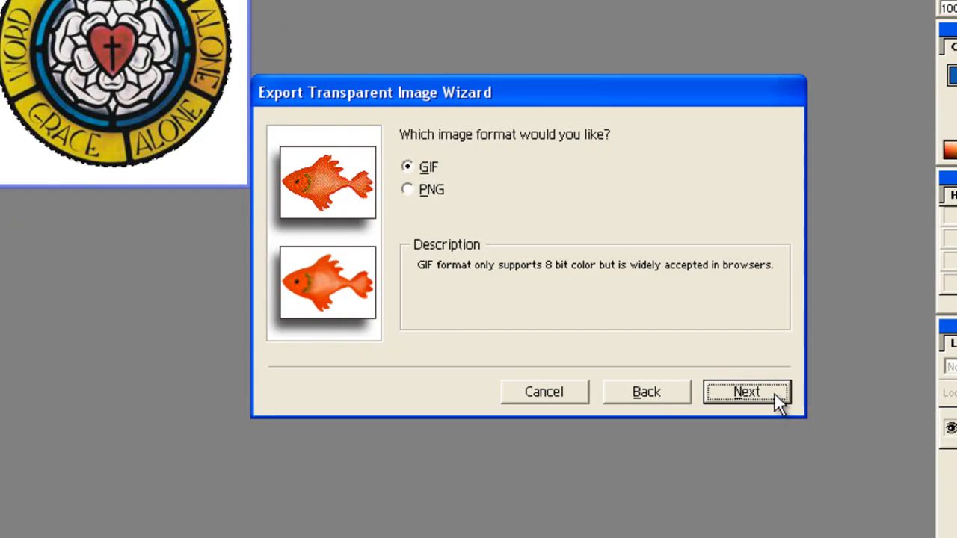
pyautogui.click(746, 392)
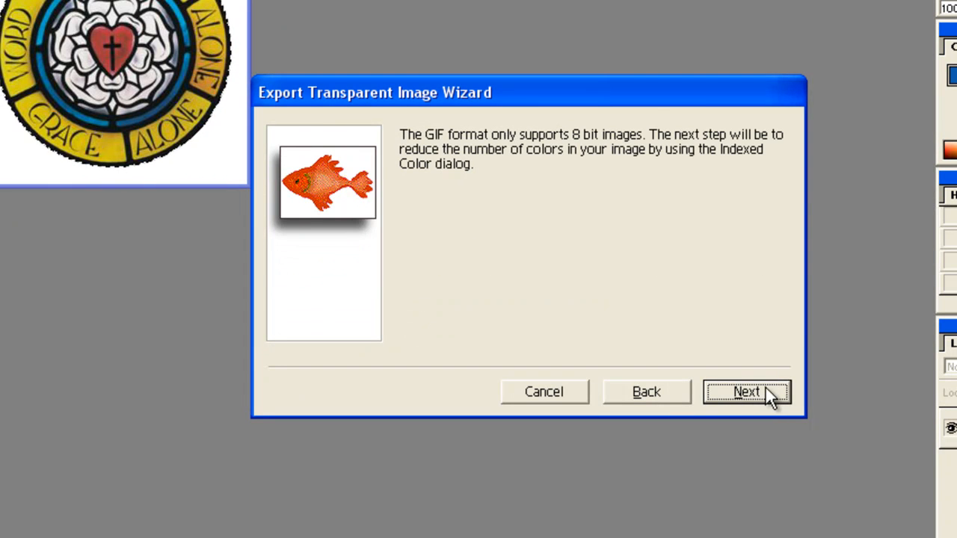
# Step: Apply Web-palette indexed colour with transparency and name the file 'transparent rose.gif'
pyautogui.click(746, 392)
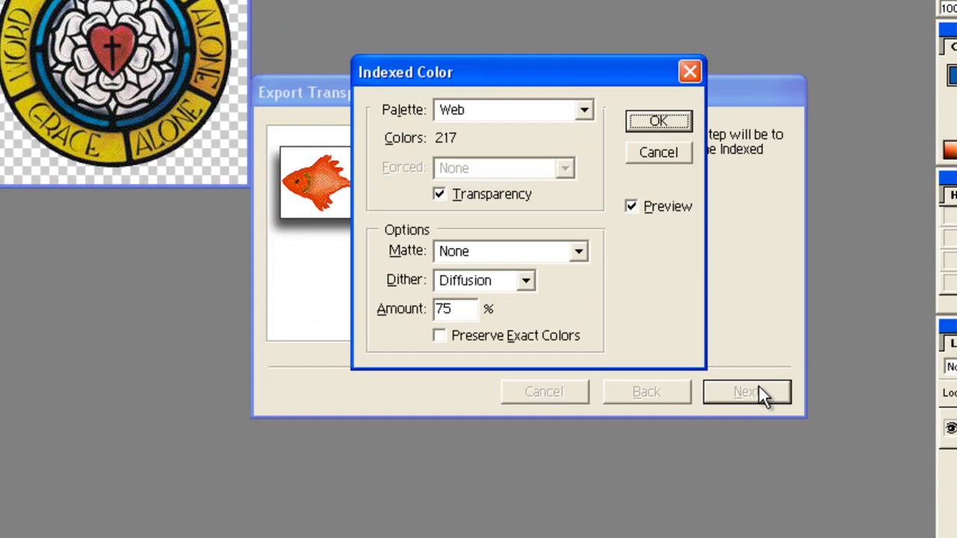
pyautogui.moveTo(410, 208)
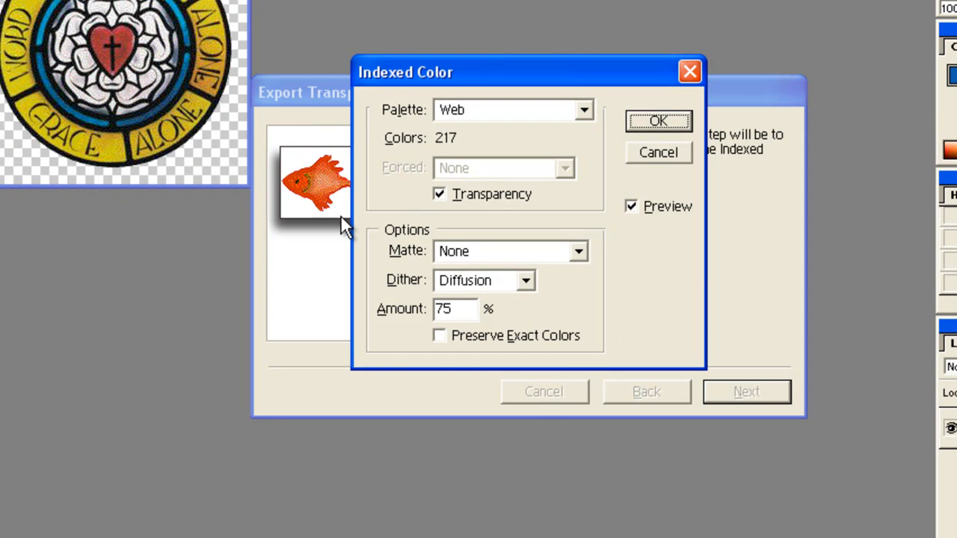
pyautogui.moveTo(625, 154)
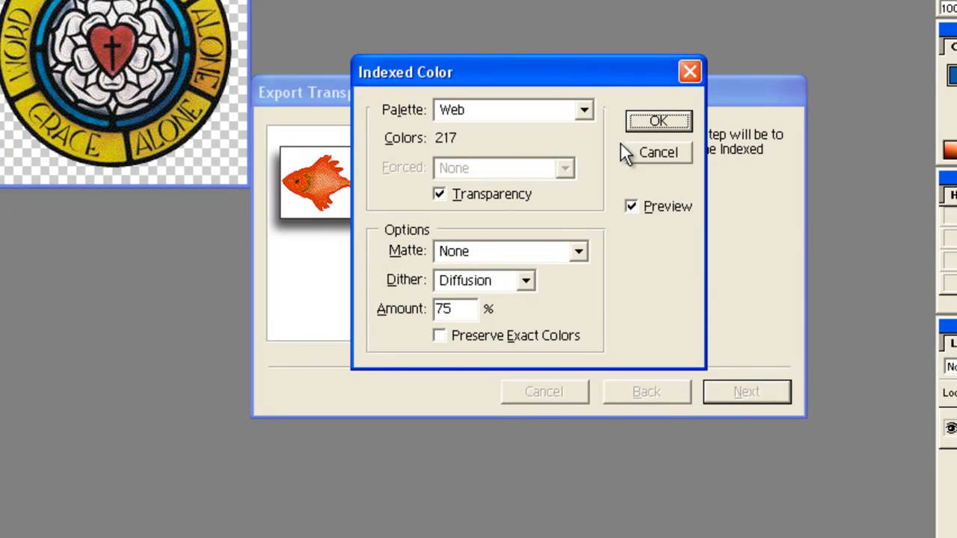
pyautogui.click(658, 121)
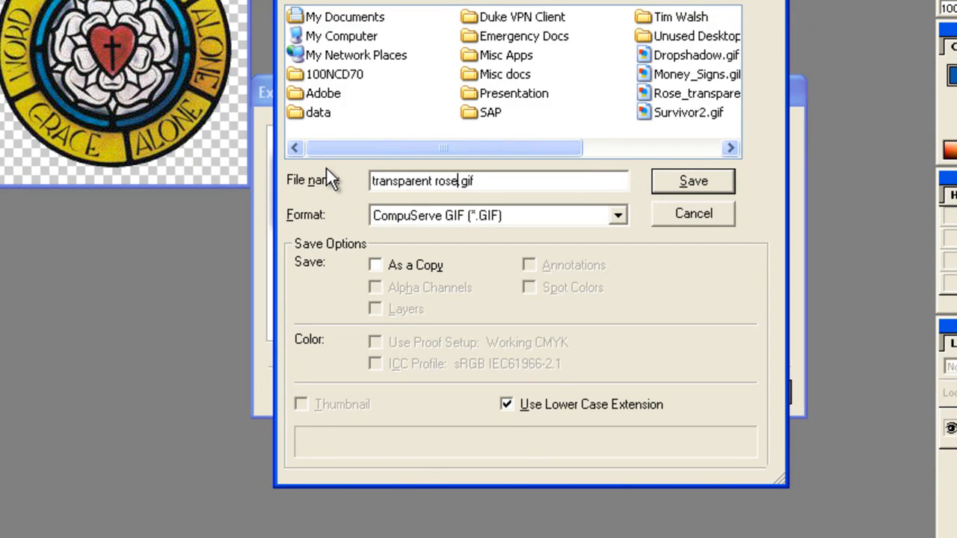
# Step: Save 'transparent rose.gif' with Normal row order and finish the export wizard
pyautogui.click(692, 180)
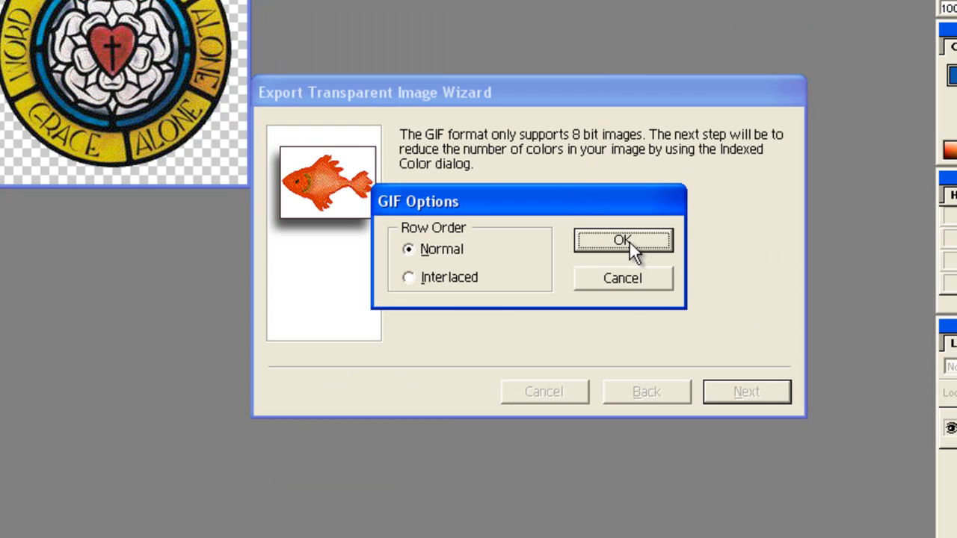
pyautogui.click(622, 240)
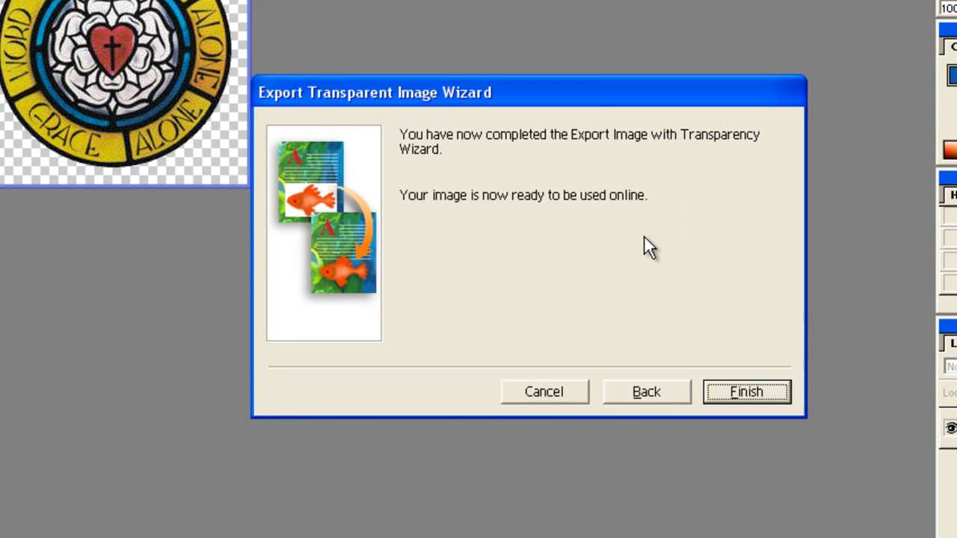
pyautogui.click(746, 391)
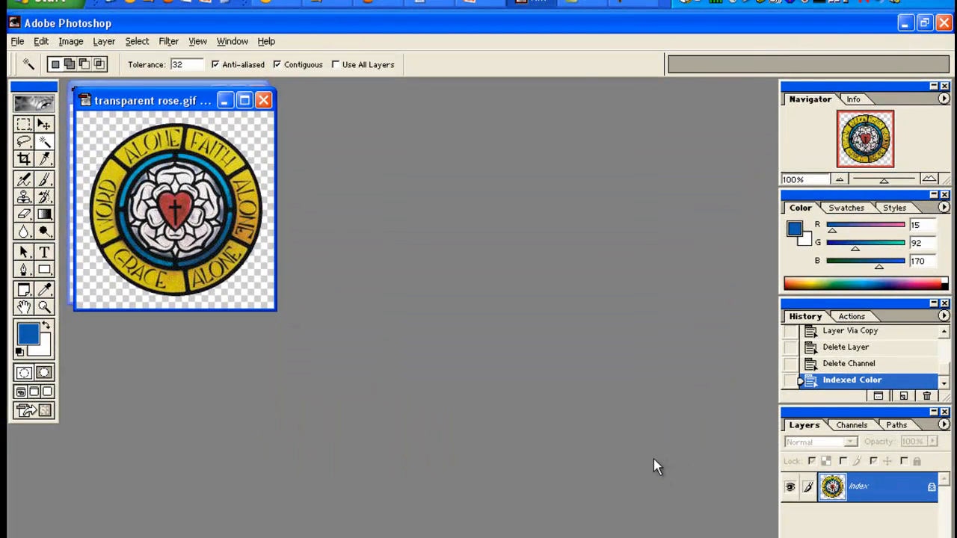